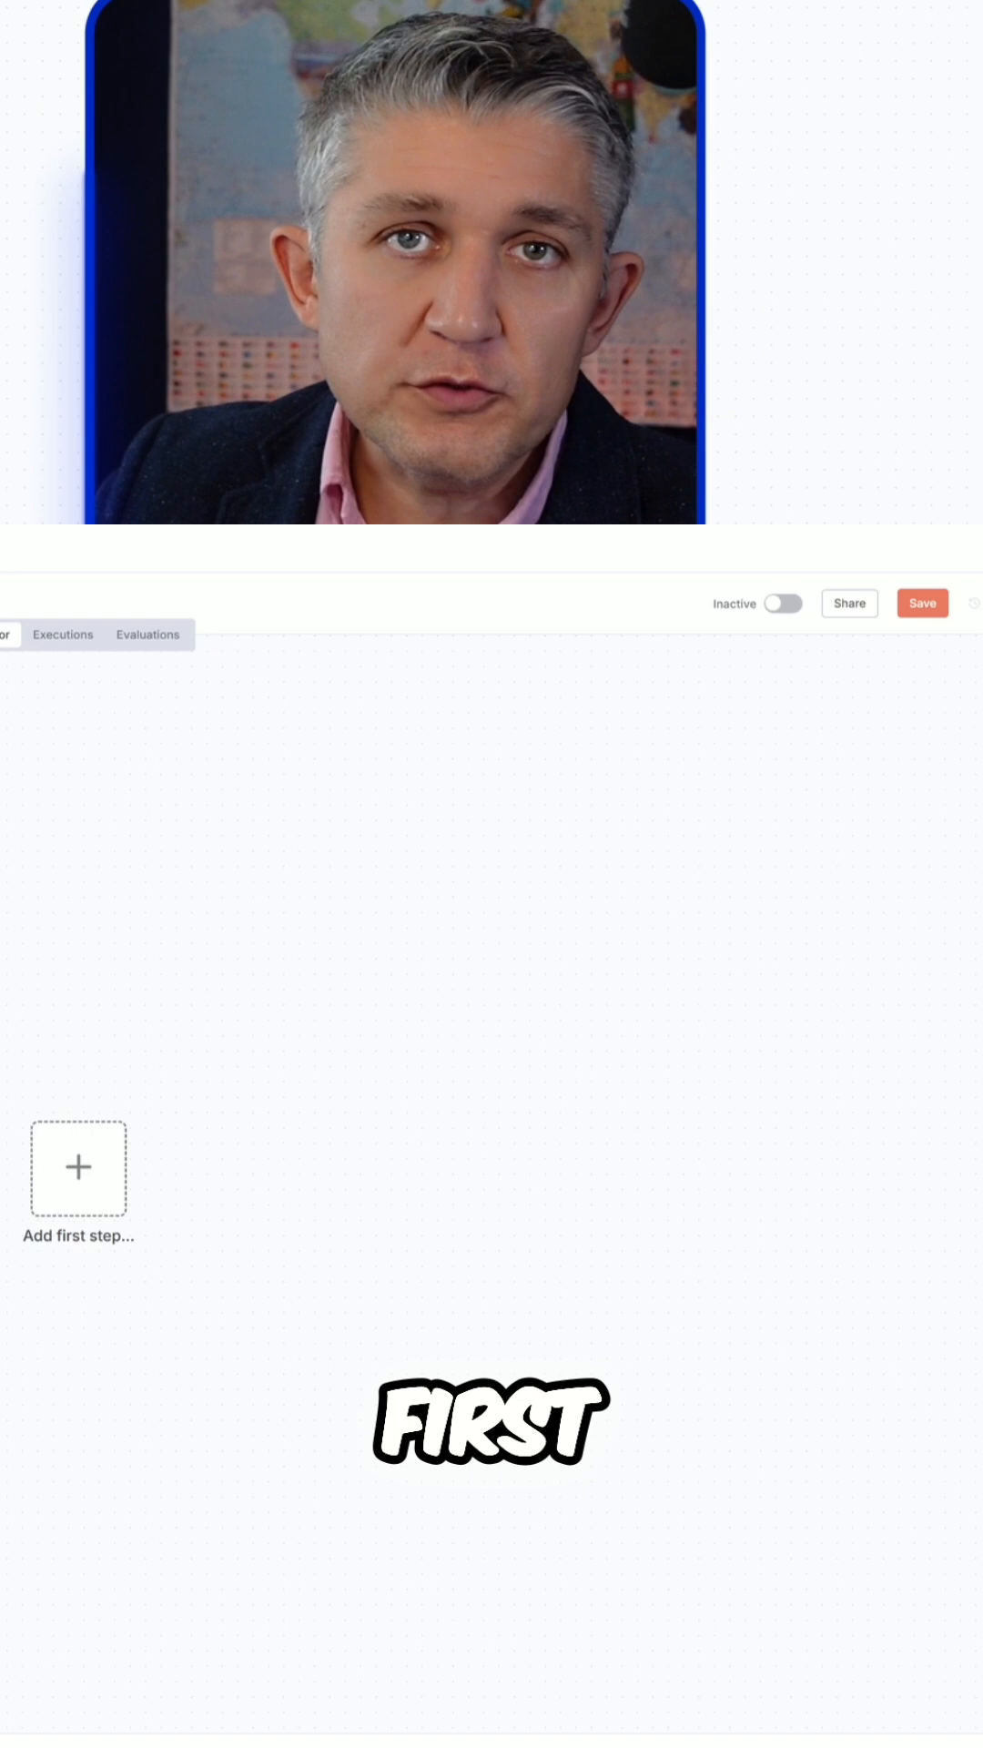
# Open the trigger options for the empty workflow's first step
pyautogui.click(79, 1167)
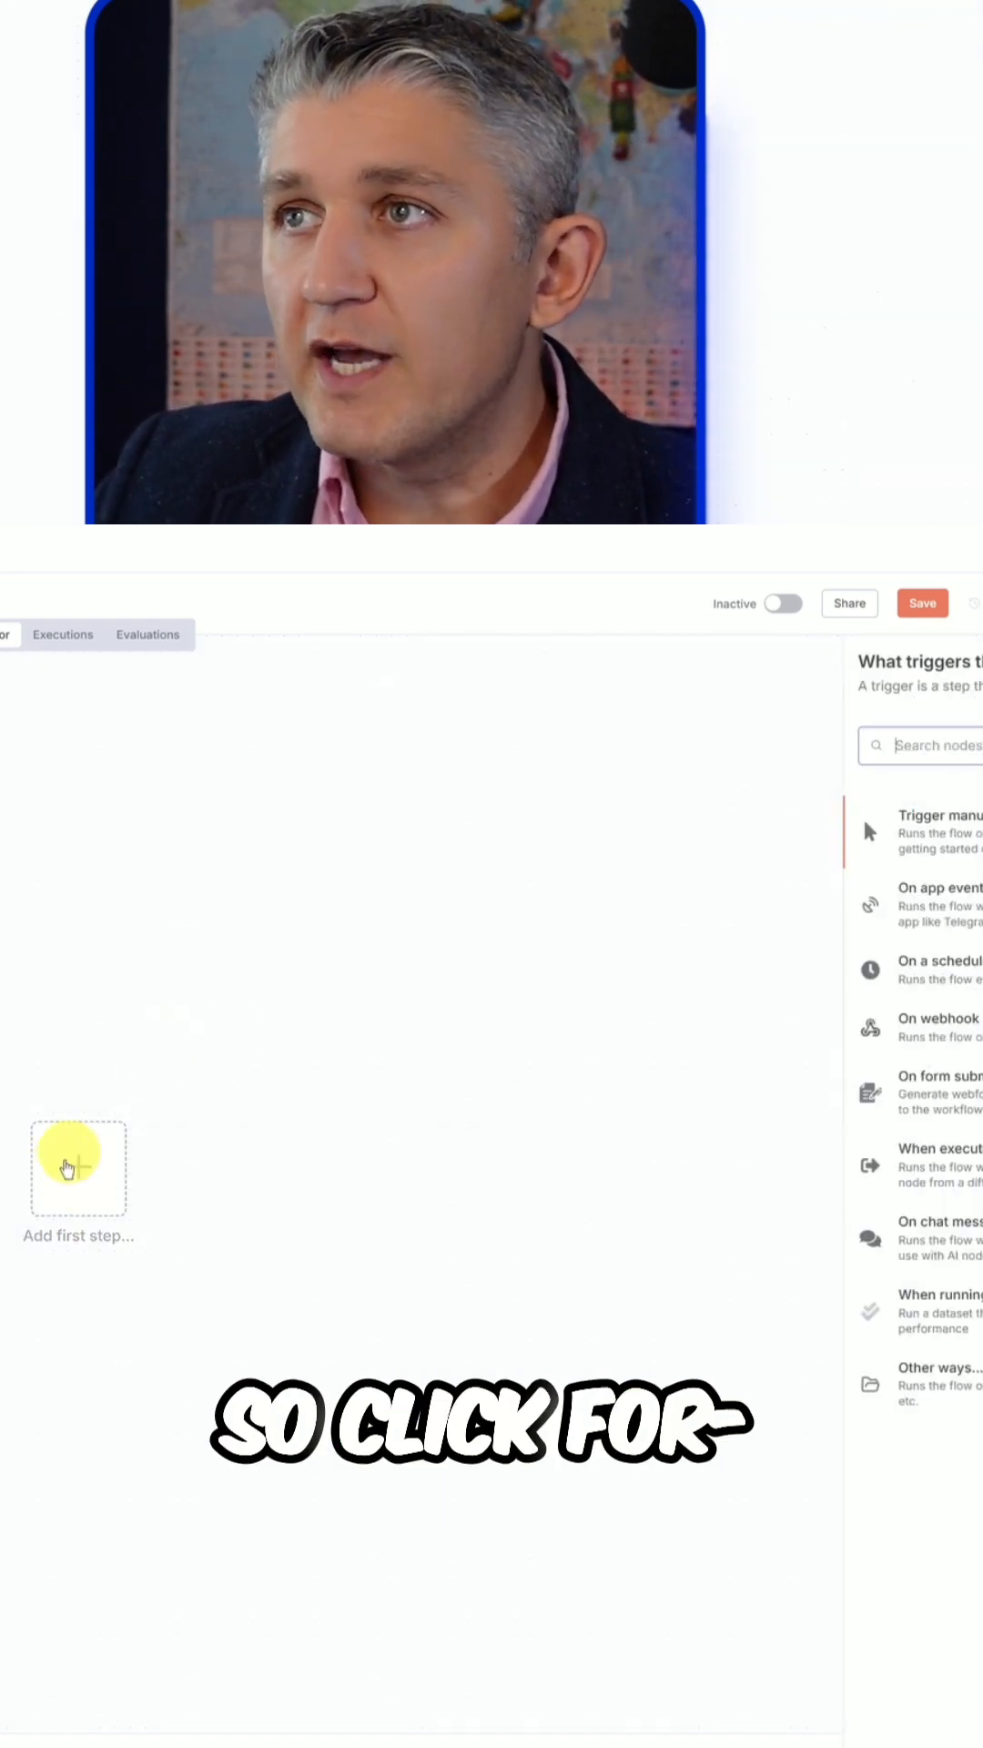
# Choose the 'On chat message' trigger for the workflow
pyautogui.click(78, 1168)
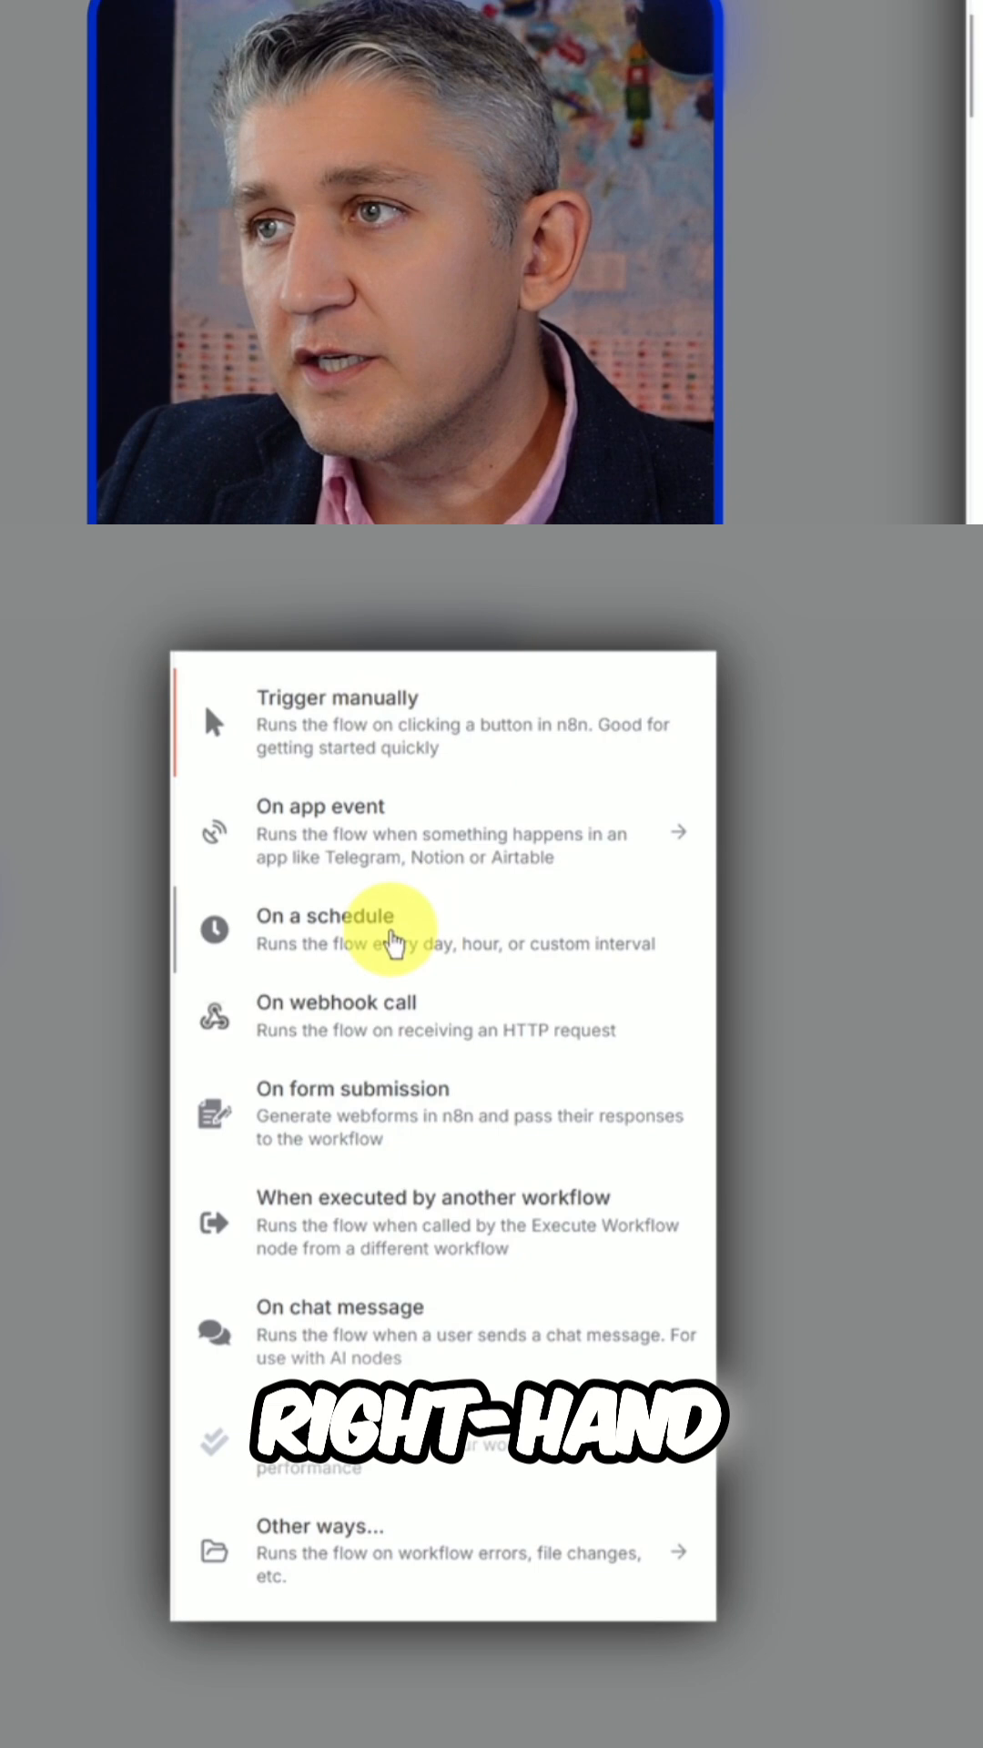
pyautogui.moveTo(337, 1020)
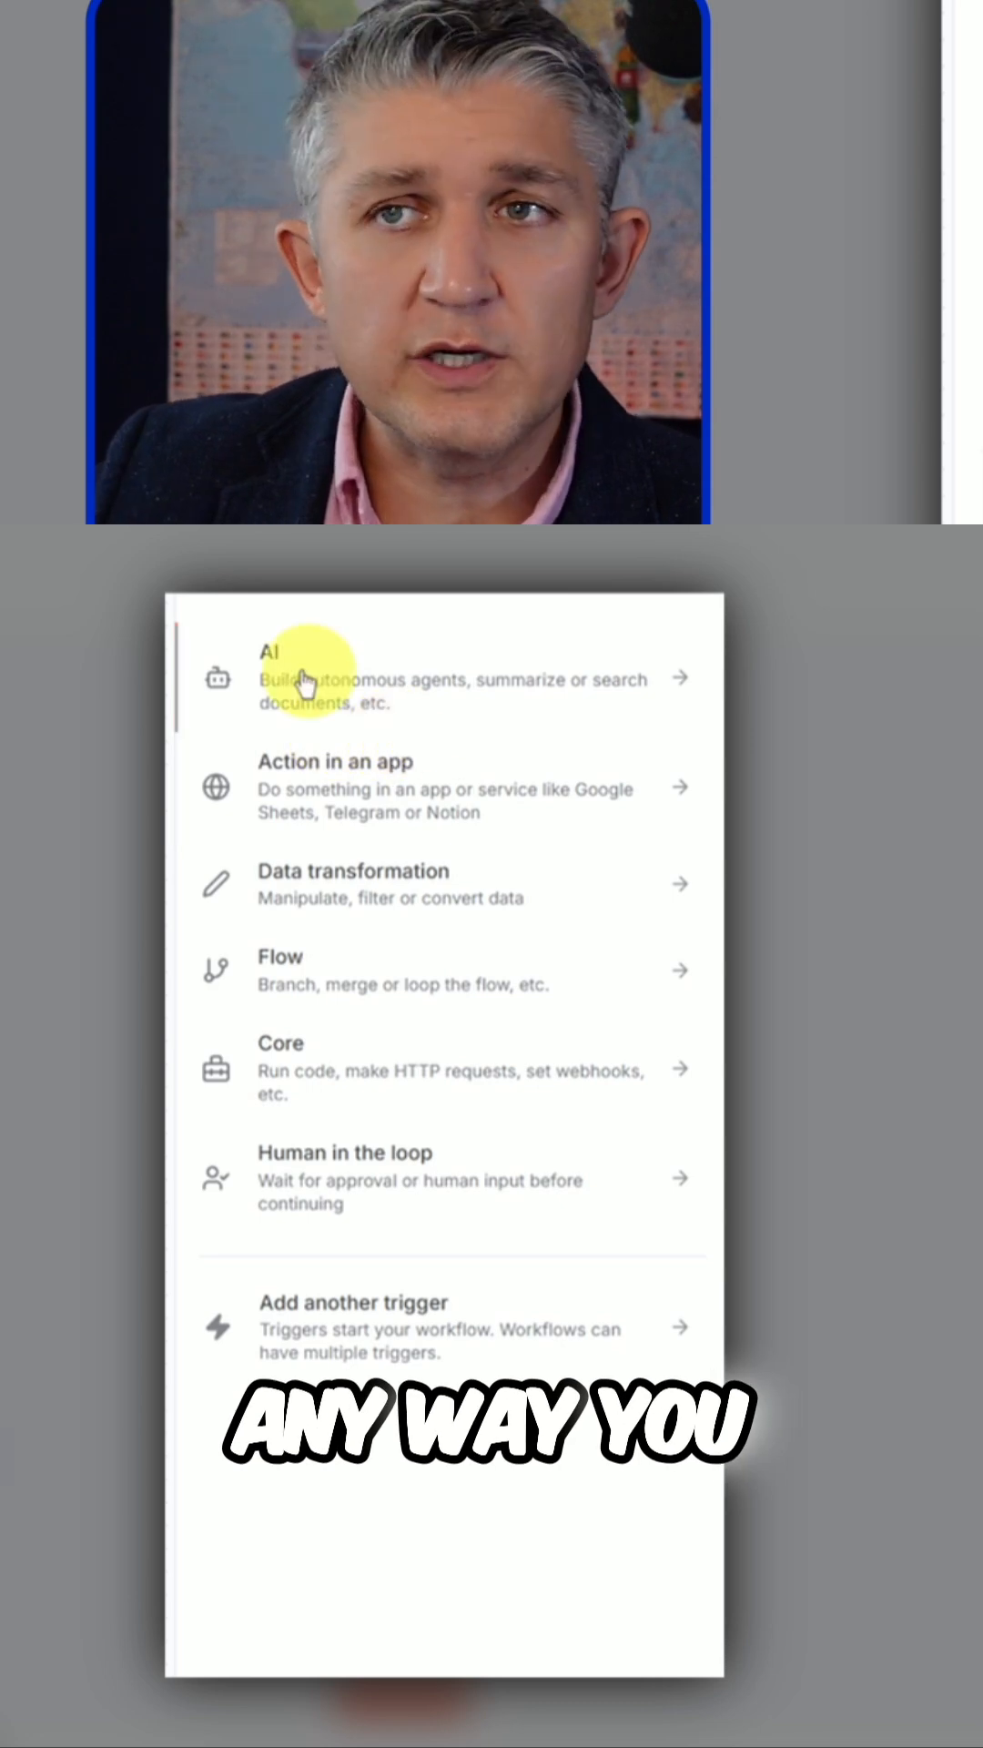
# Add an 'AI Agent' node from the AI category after the chat trigger
pyautogui.click(313, 676)
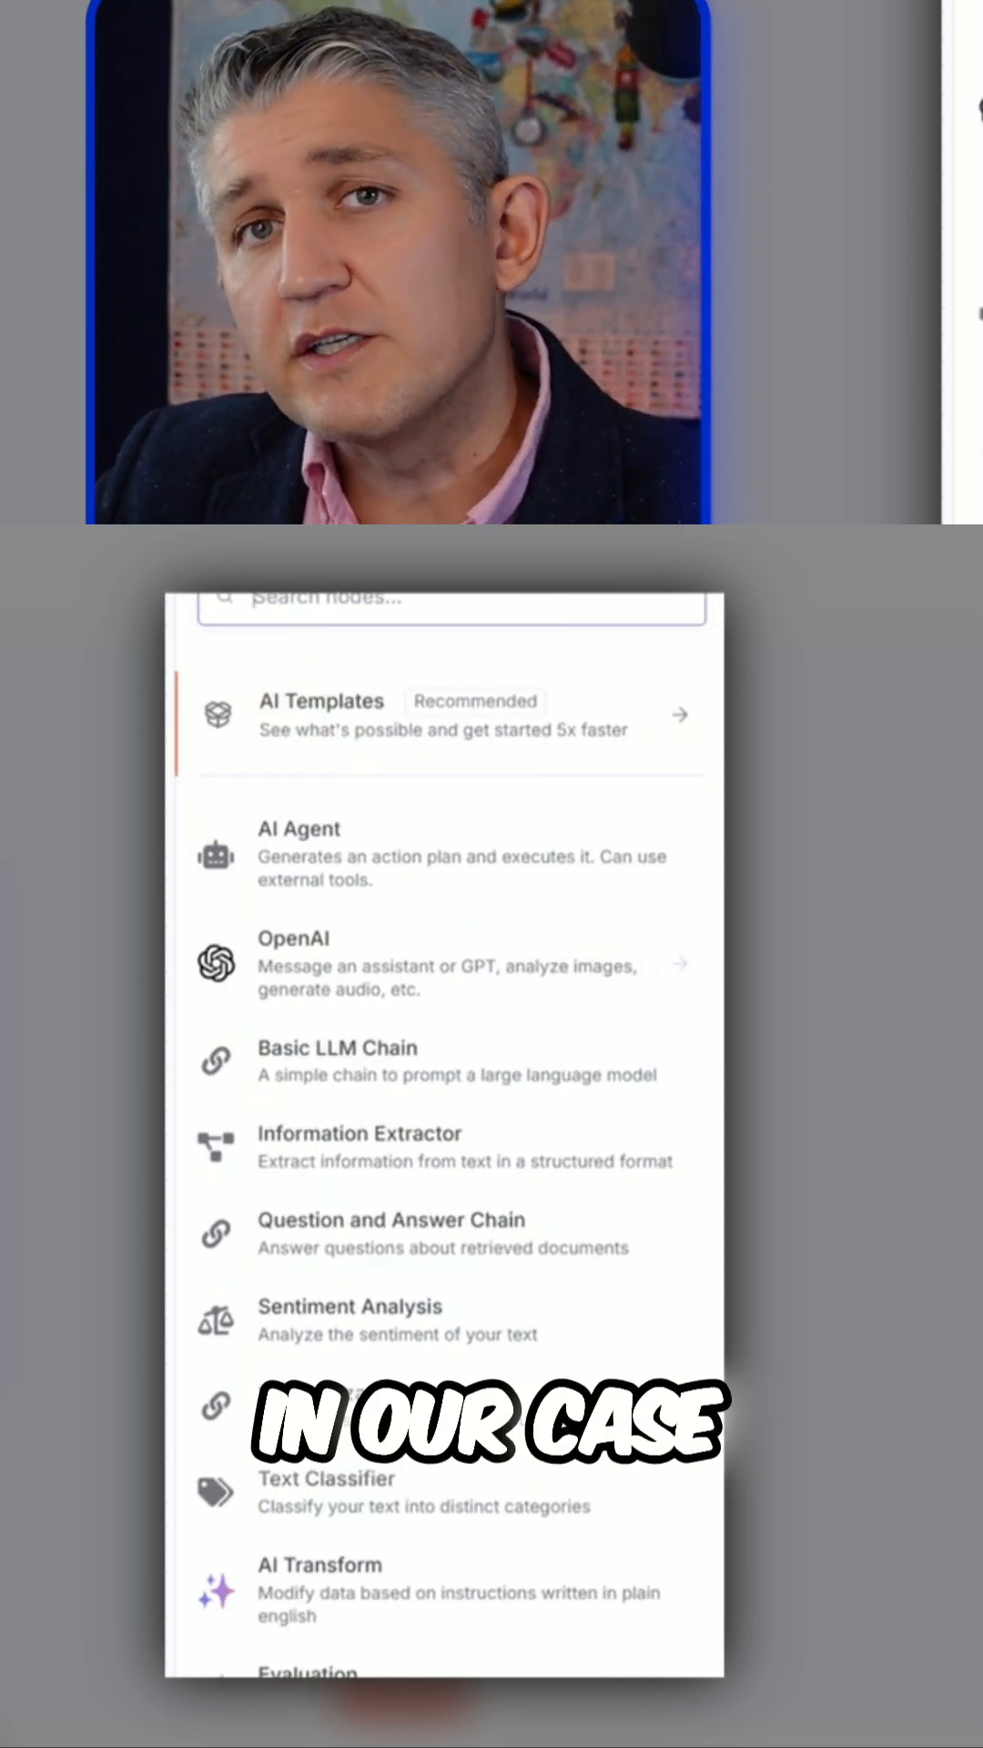
pyautogui.moveTo(338, 878)
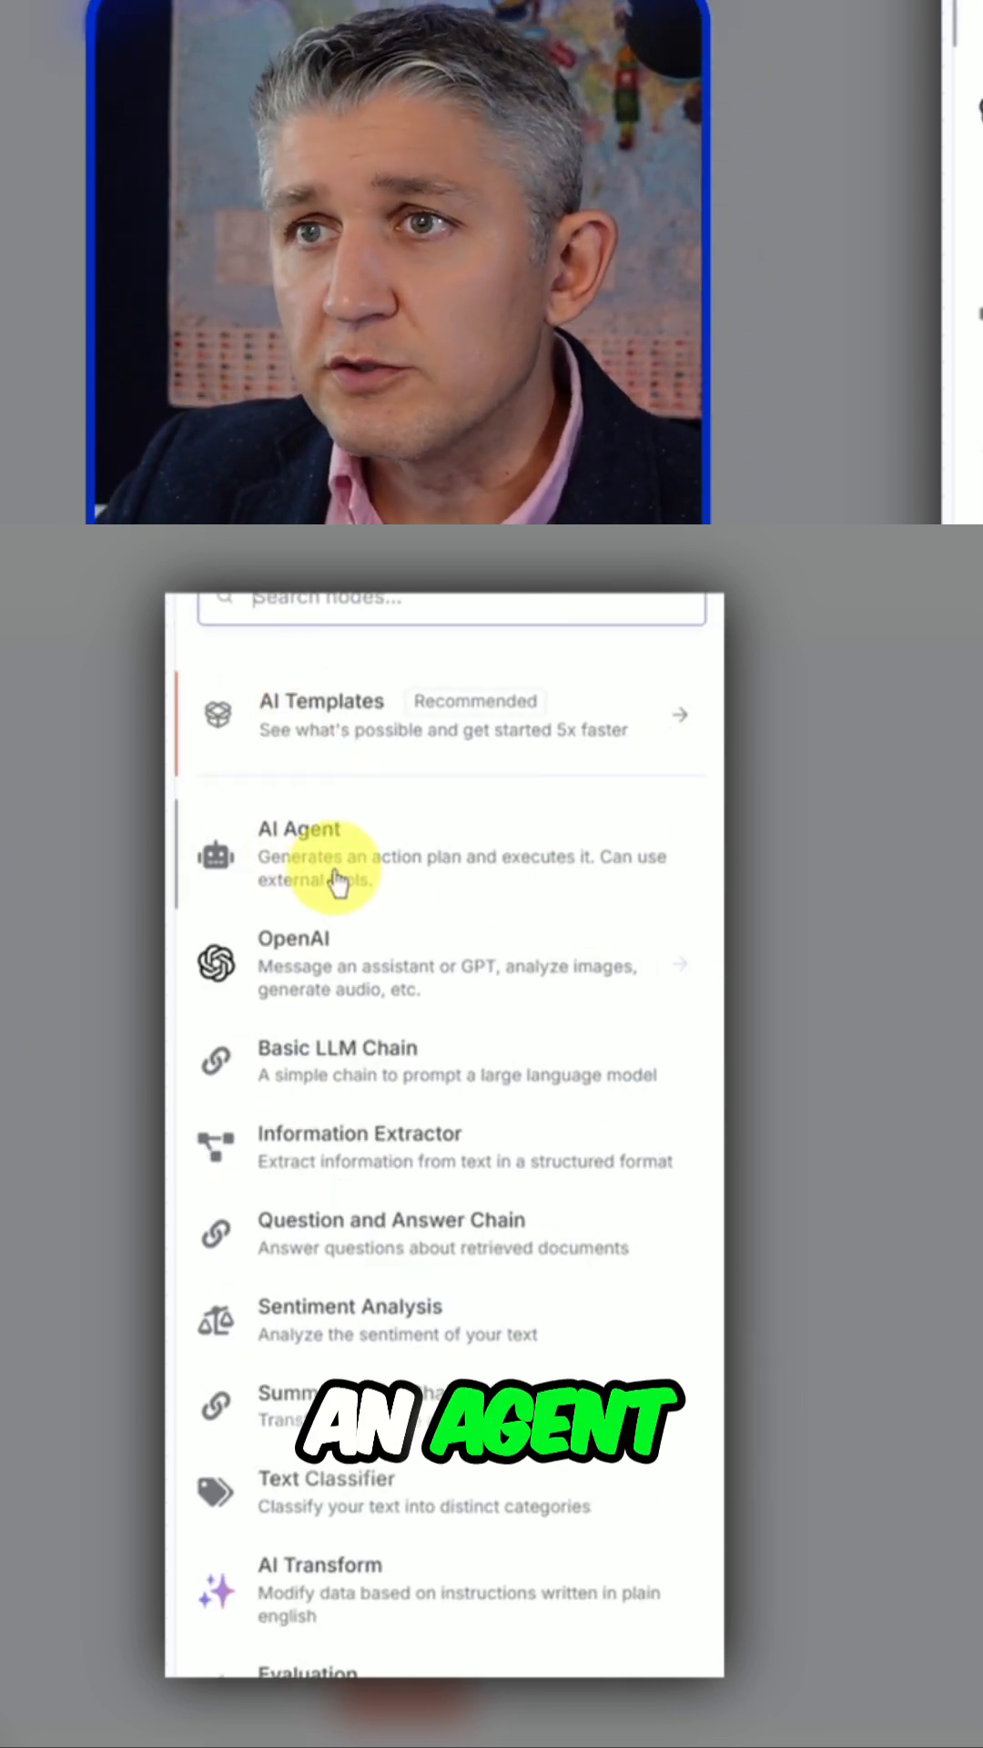
pyautogui.click(312, 853)
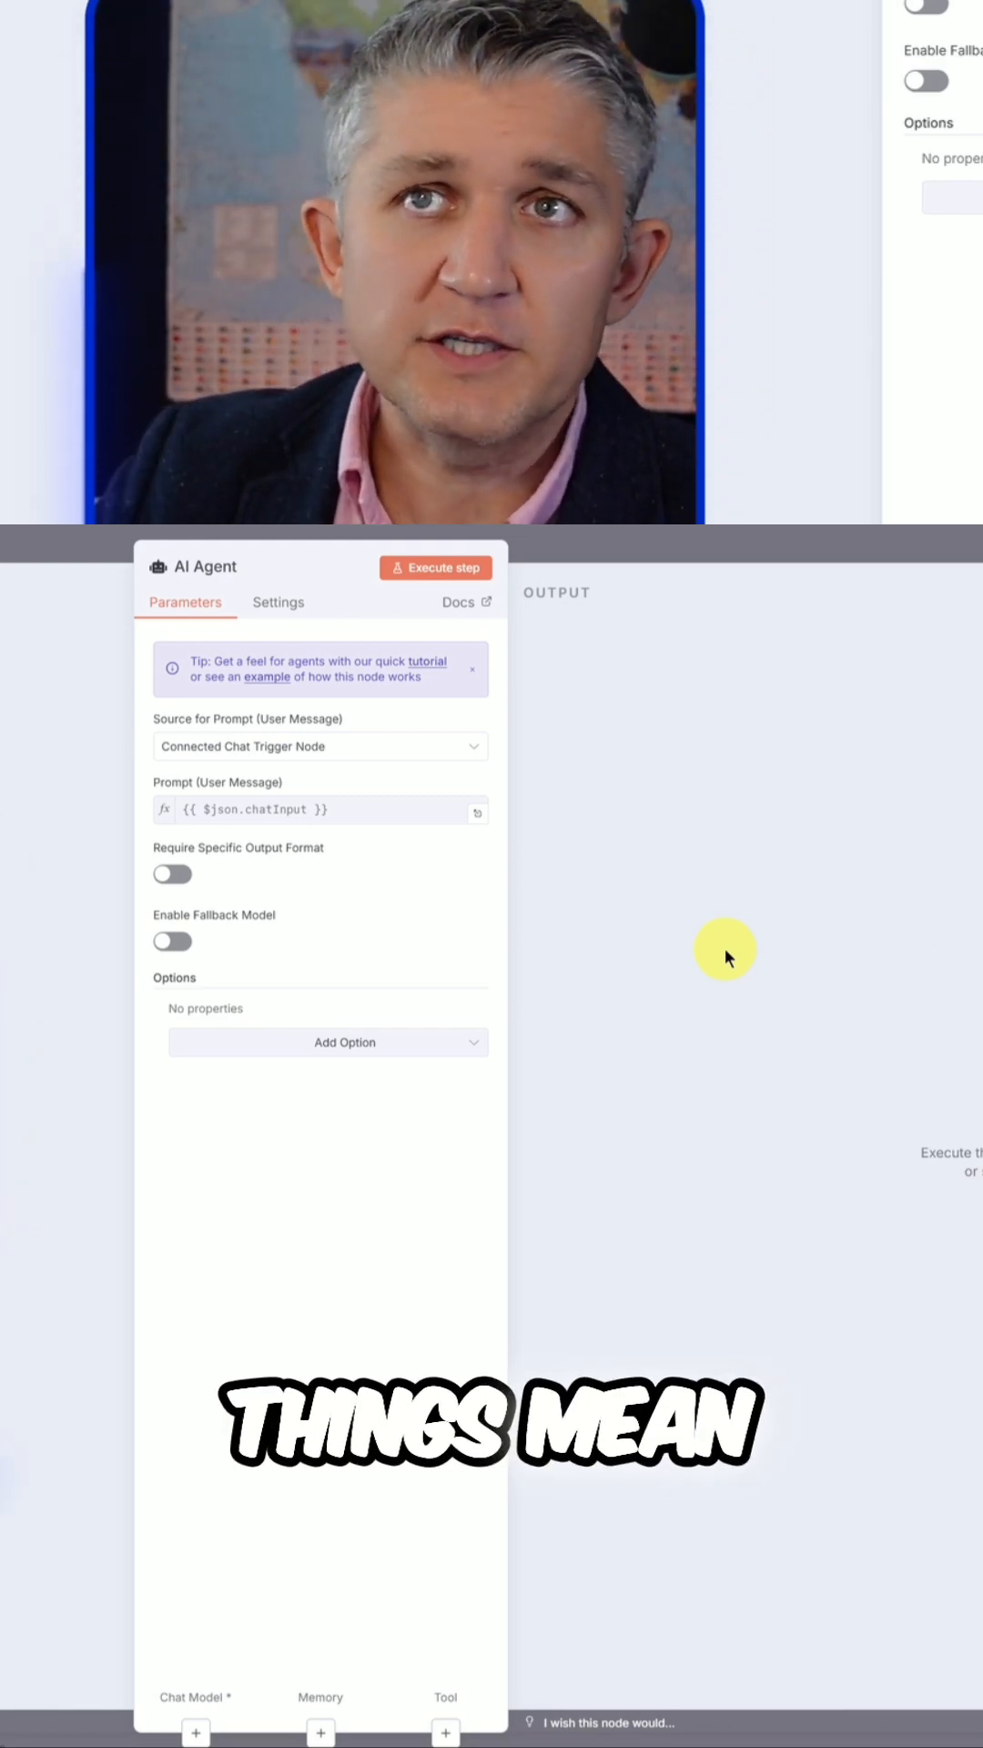
pyautogui.moveTo(610, 730)
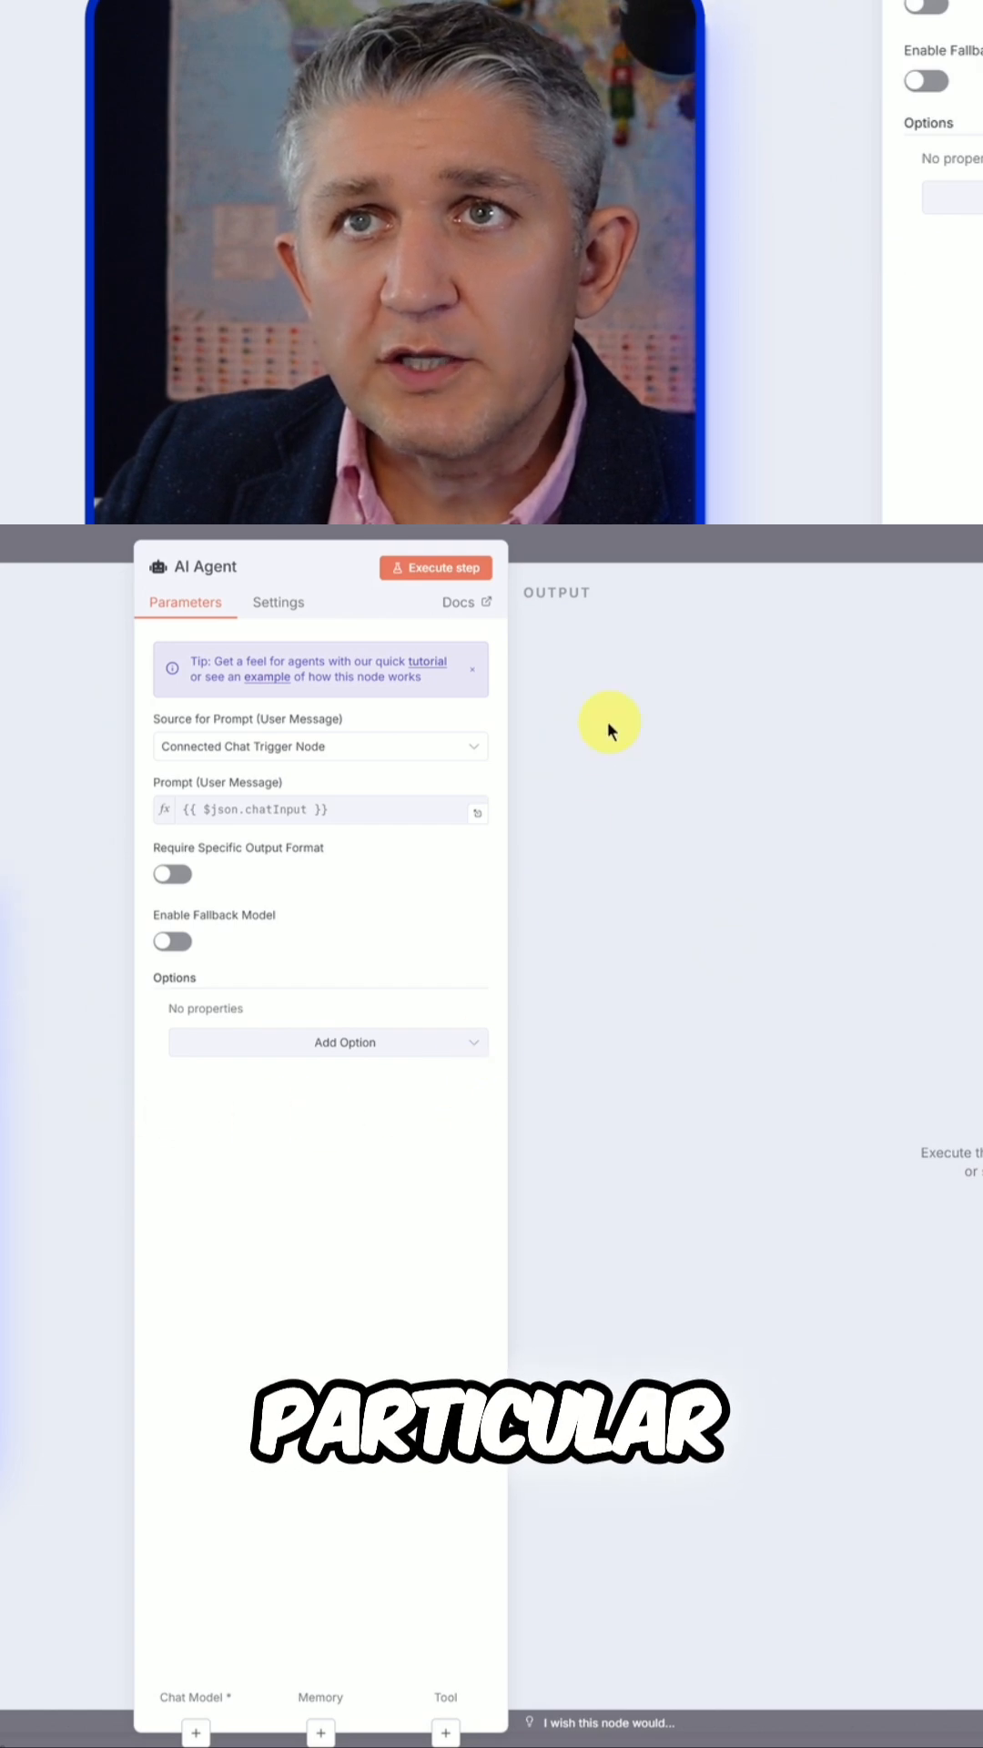
pyautogui.moveTo(390, 700)
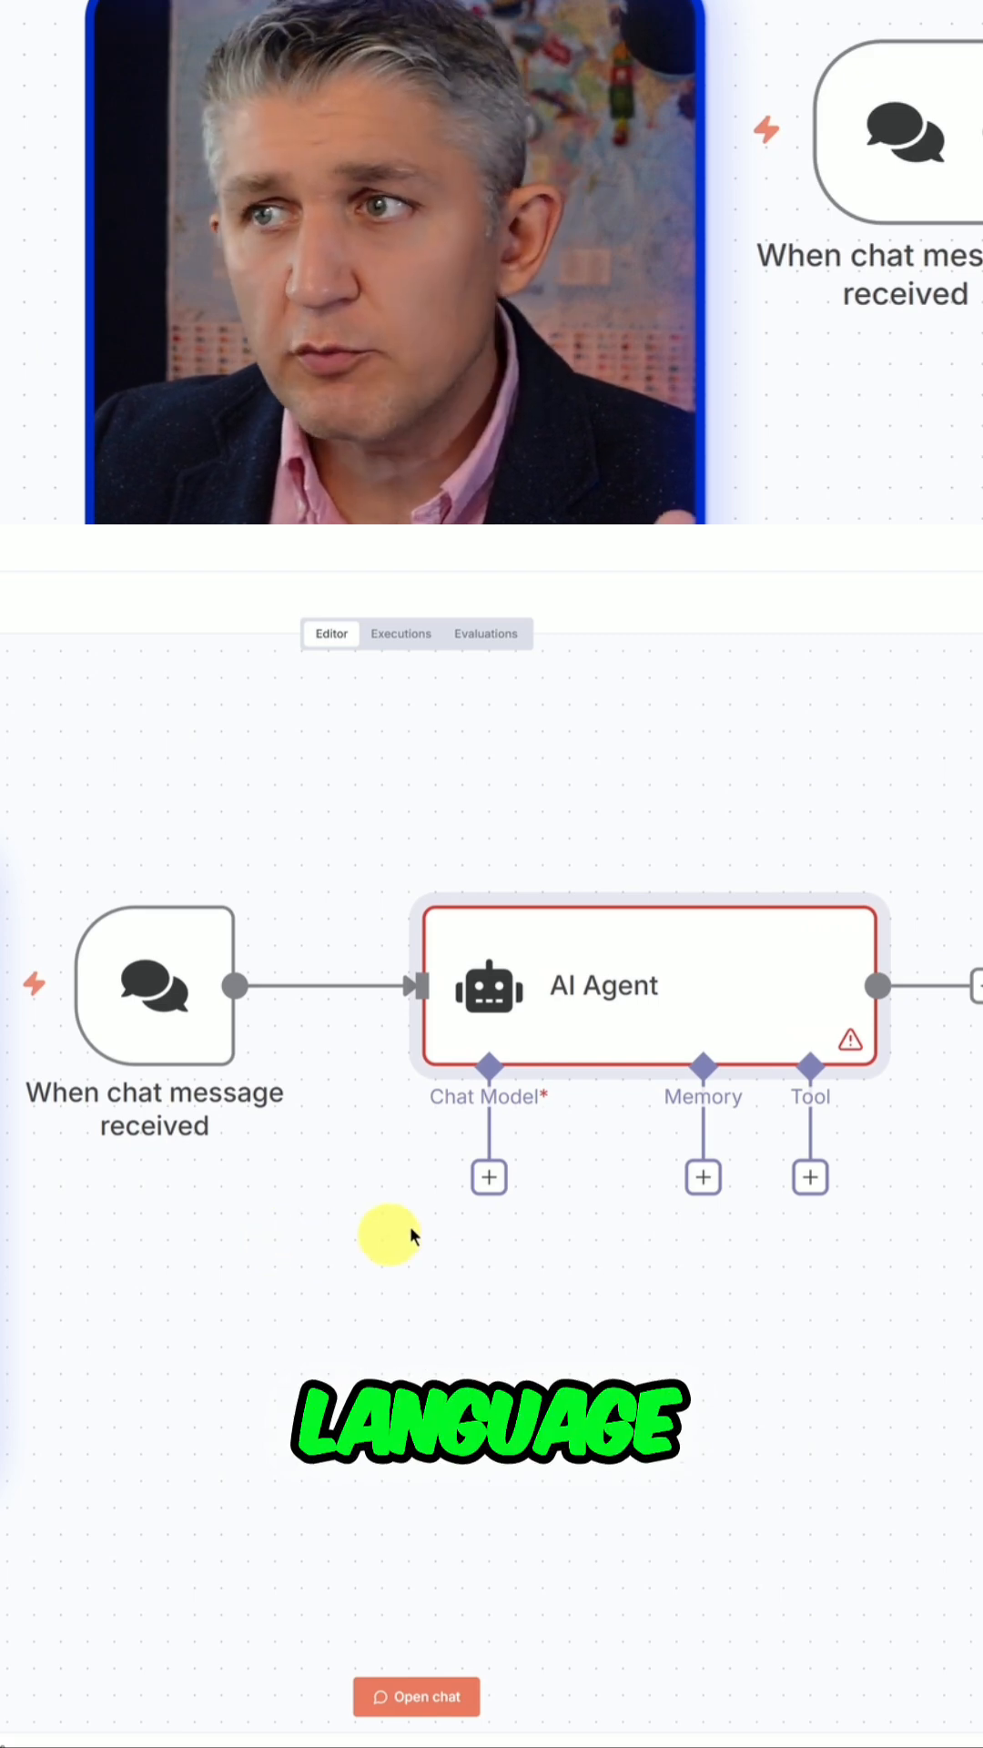
# Open the chat model list from the AI Agent's Chat Model connector
pyautogui.click(488, 1177)
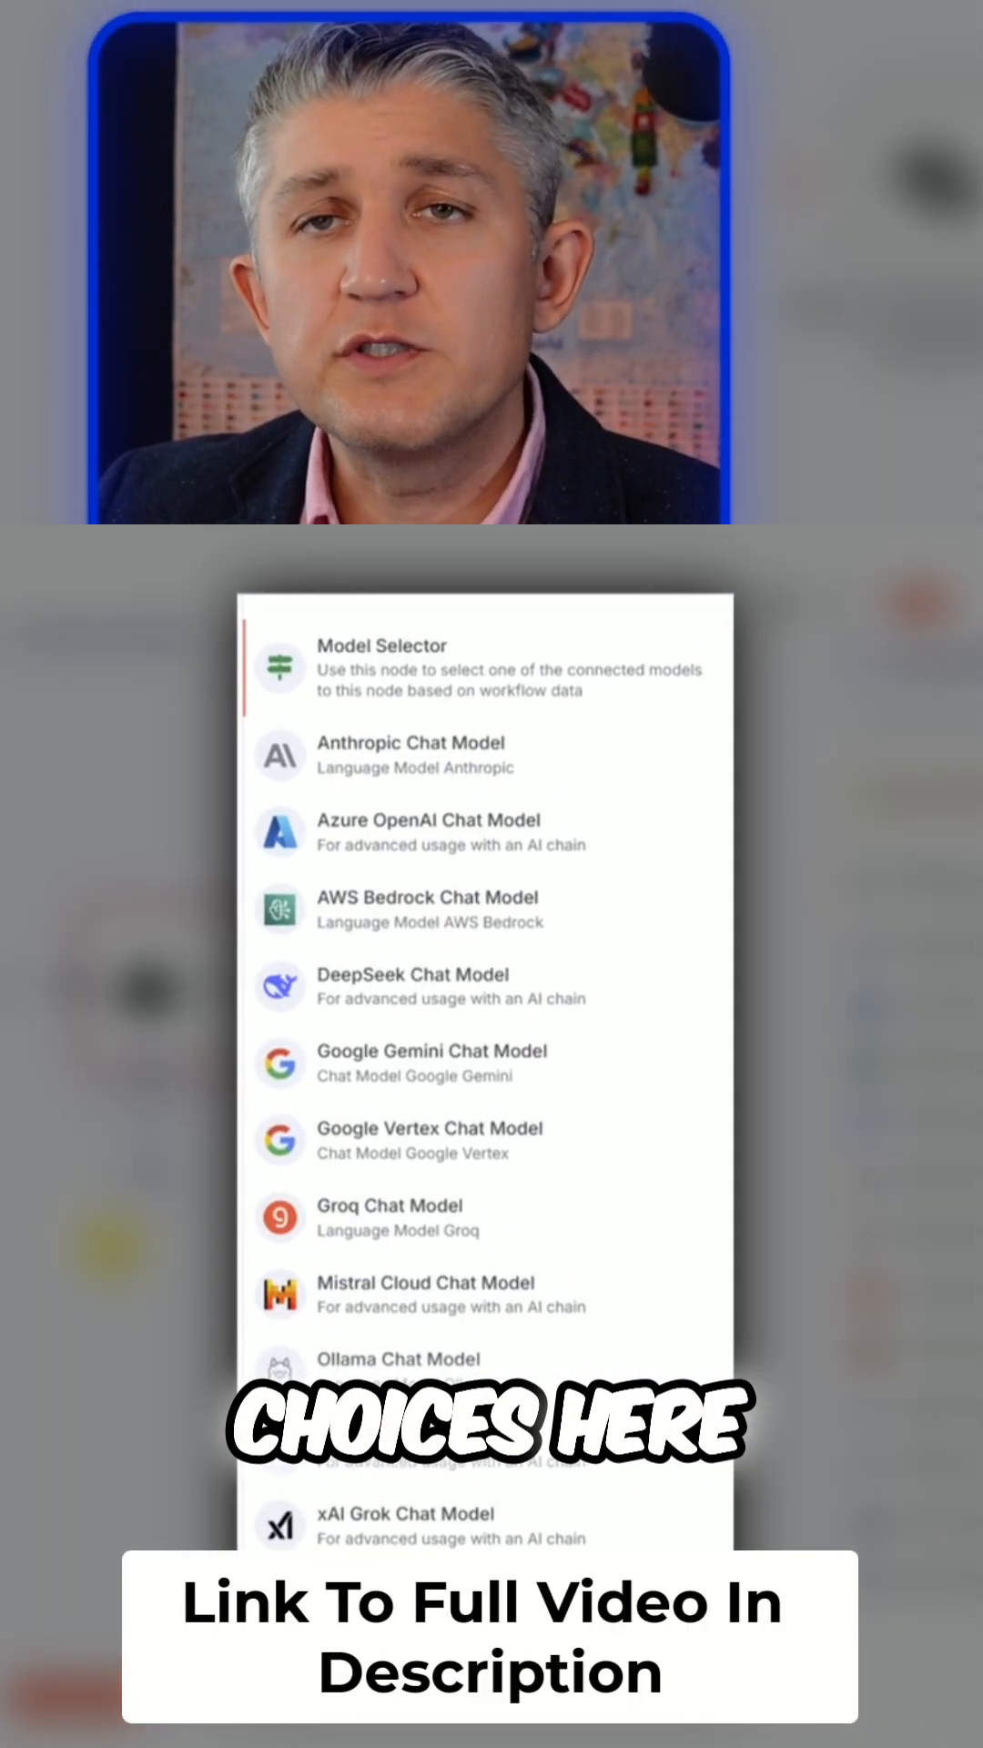